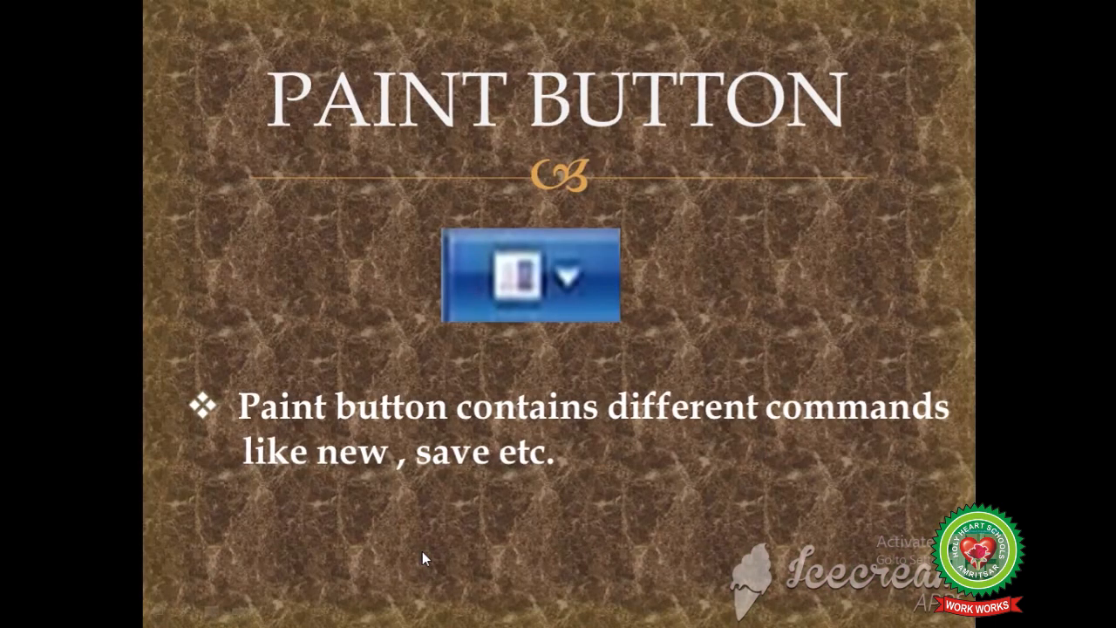
{"action": "mouse_move", "coordinate": [415, 436]}
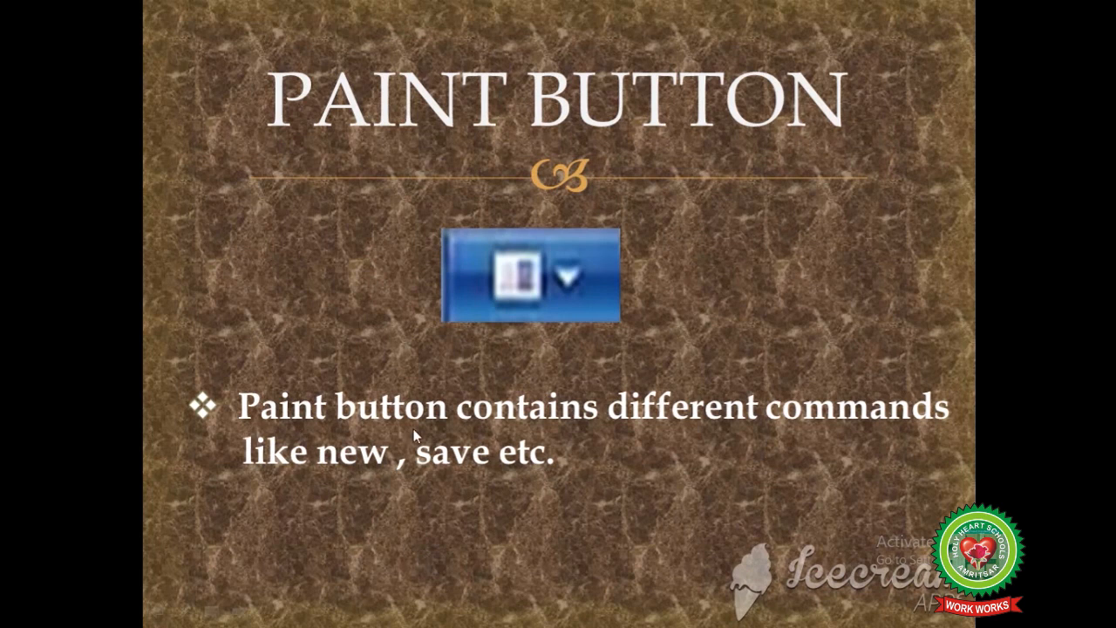
{"action": "mouse_move", "coordinate": [796, 435]}
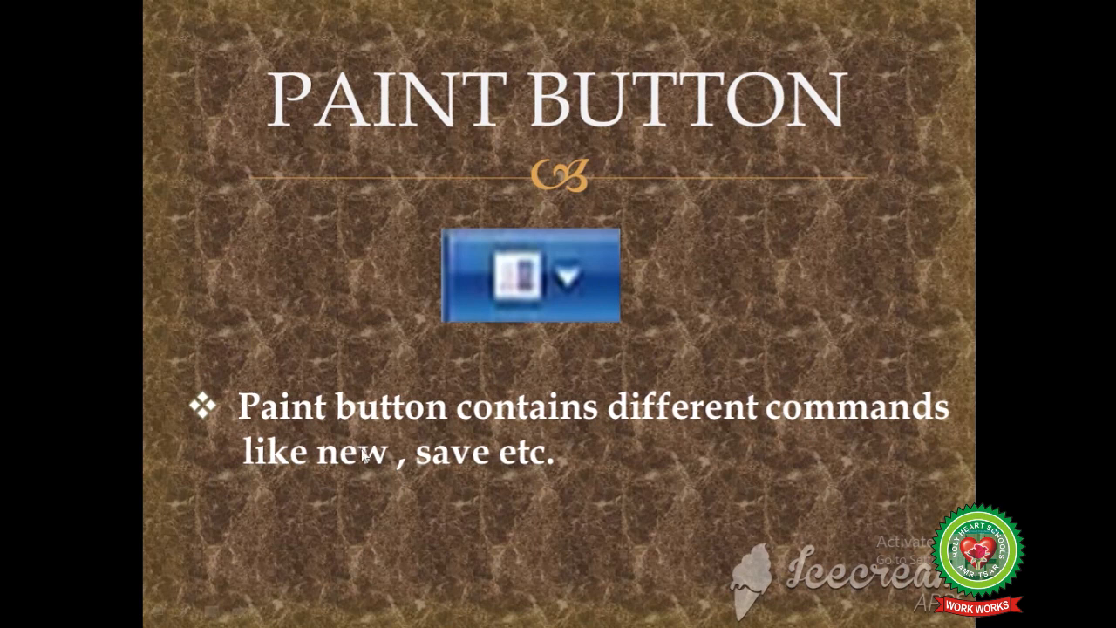
{"action": "mouse_move", "coordinate": [517, 465]}
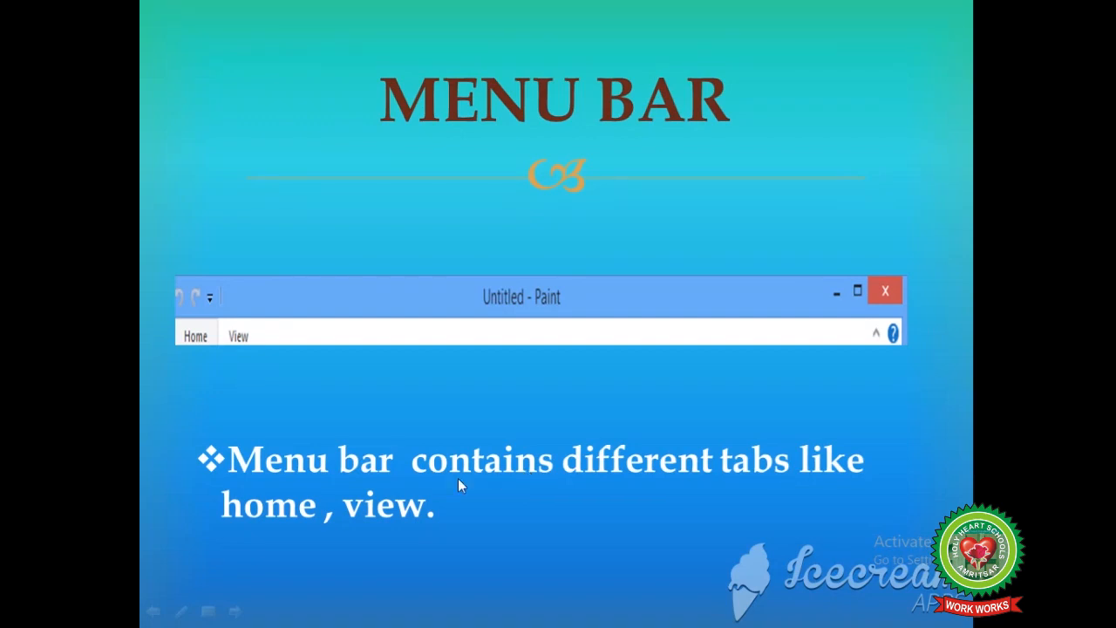
{"action": "mouse_move", "coordinate": [765, 485]}
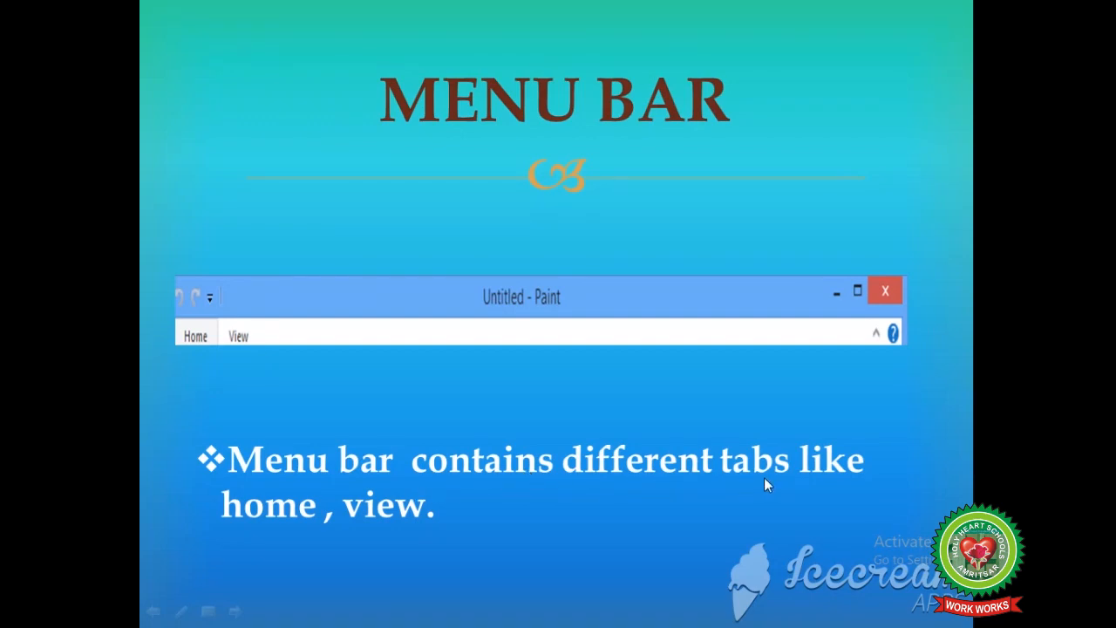
{"action": "mouse_move", "coordinate": [833, 482]}
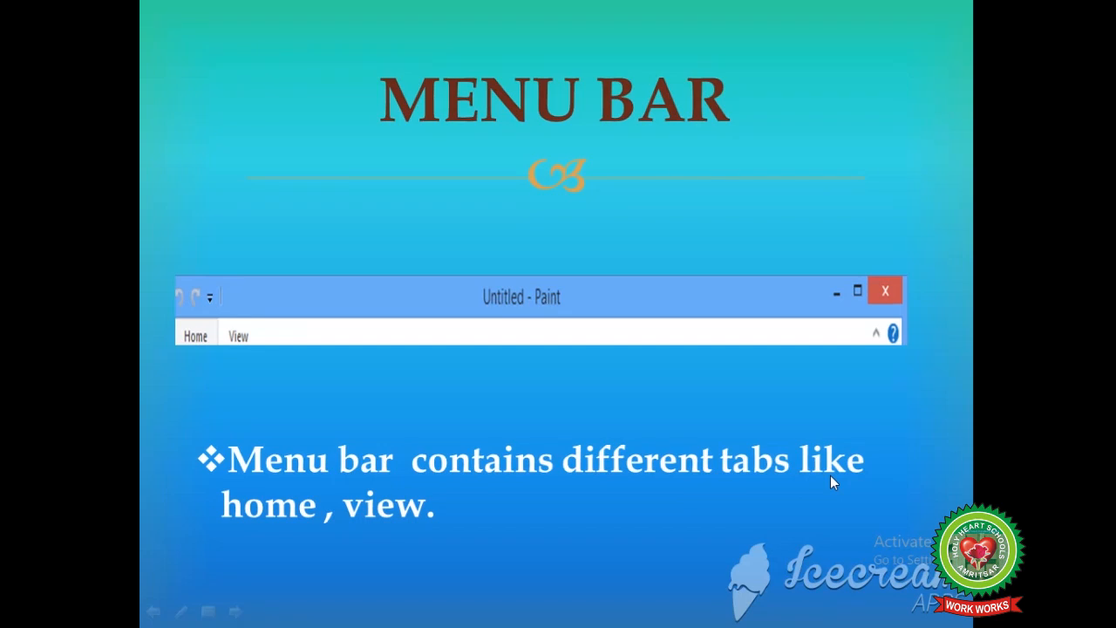
{"action": "mouse_move", "coordinate": [423, 545]}
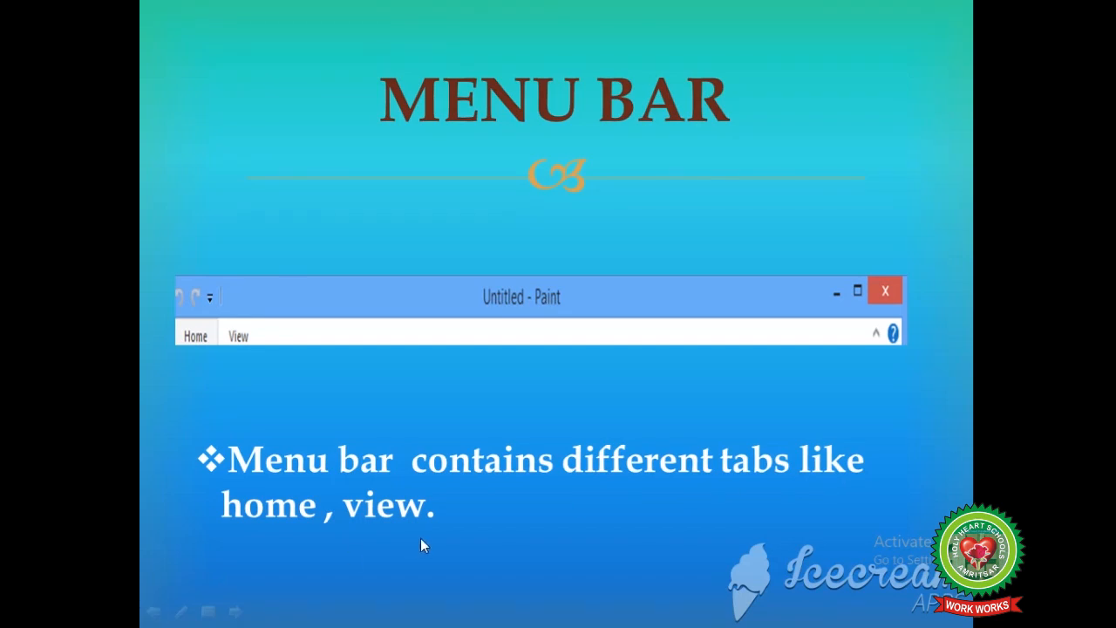
{"action": "key", "text": "Right"}
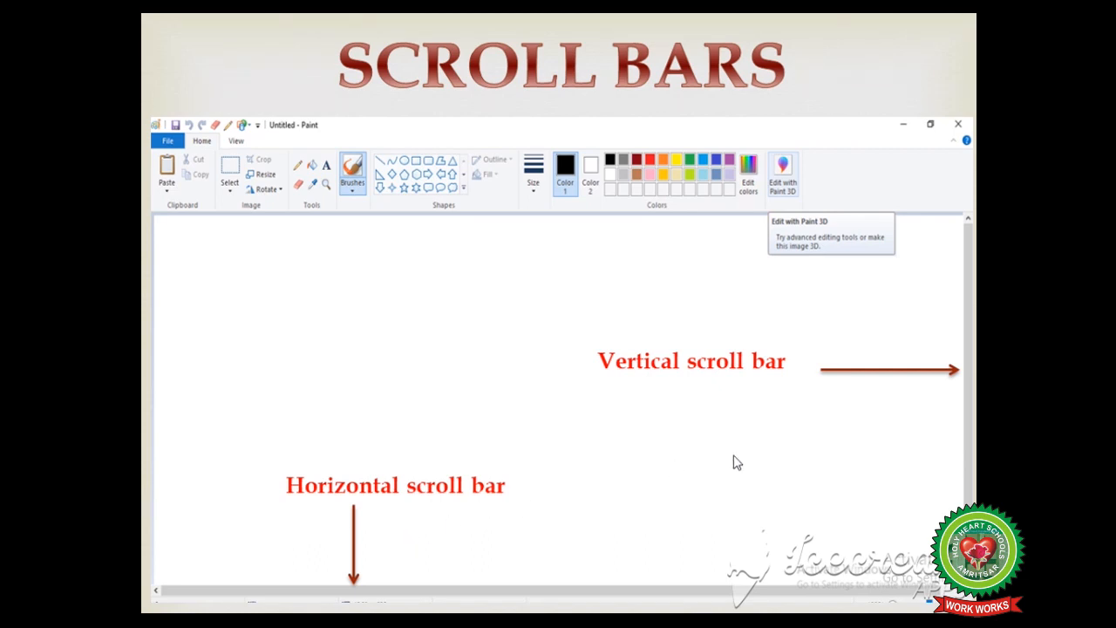
{"action": "mouse_move", "coordinate": [966, 413]}
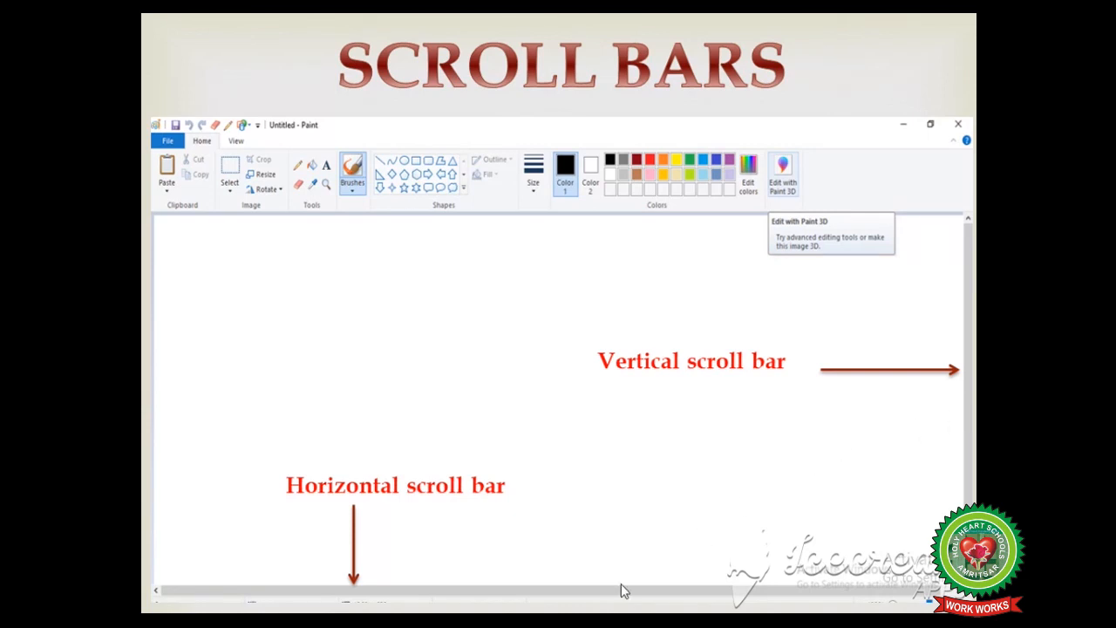
{"action": "mouse_move", "coordinate": [616, 593]}
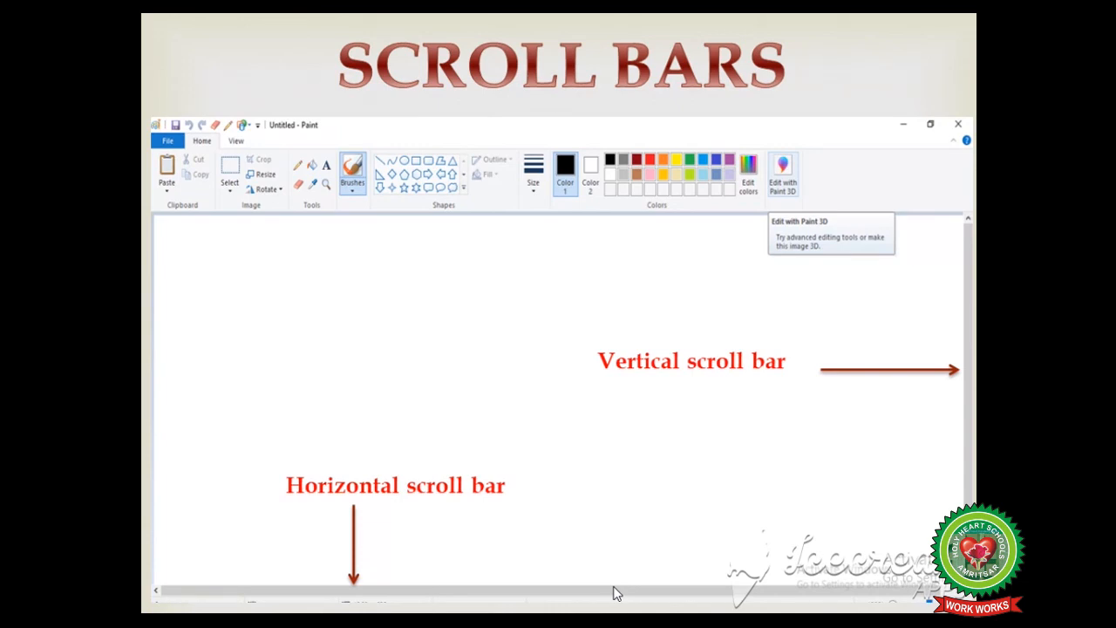
{"action": "mouse_move", "coordinate": [958, 468]}
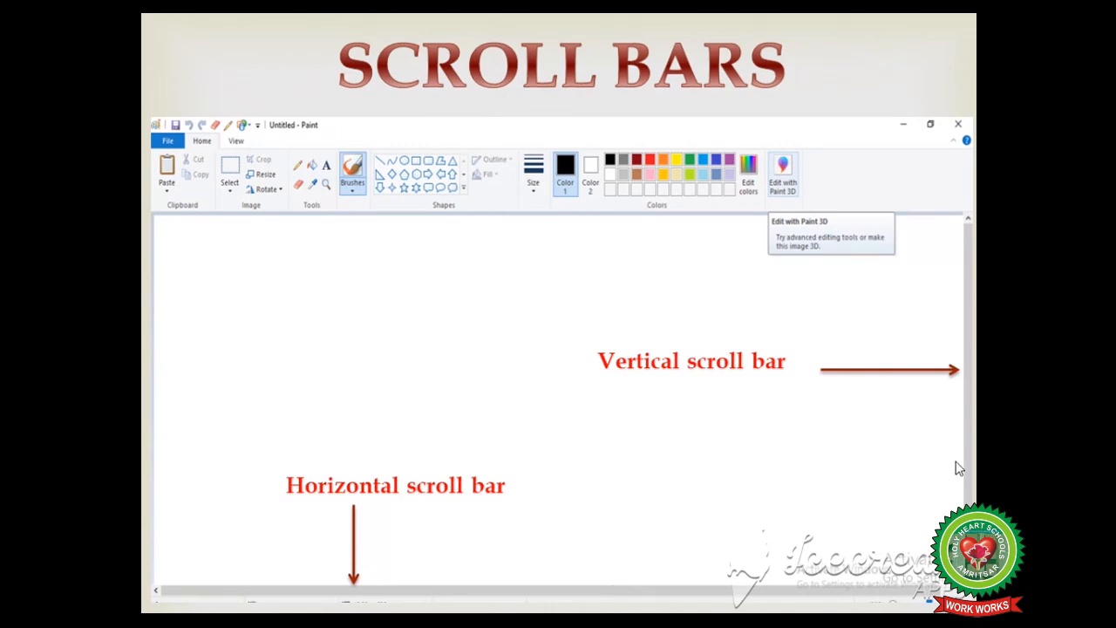
{"action": "mouse_move", "coordinate": [970, 256]}
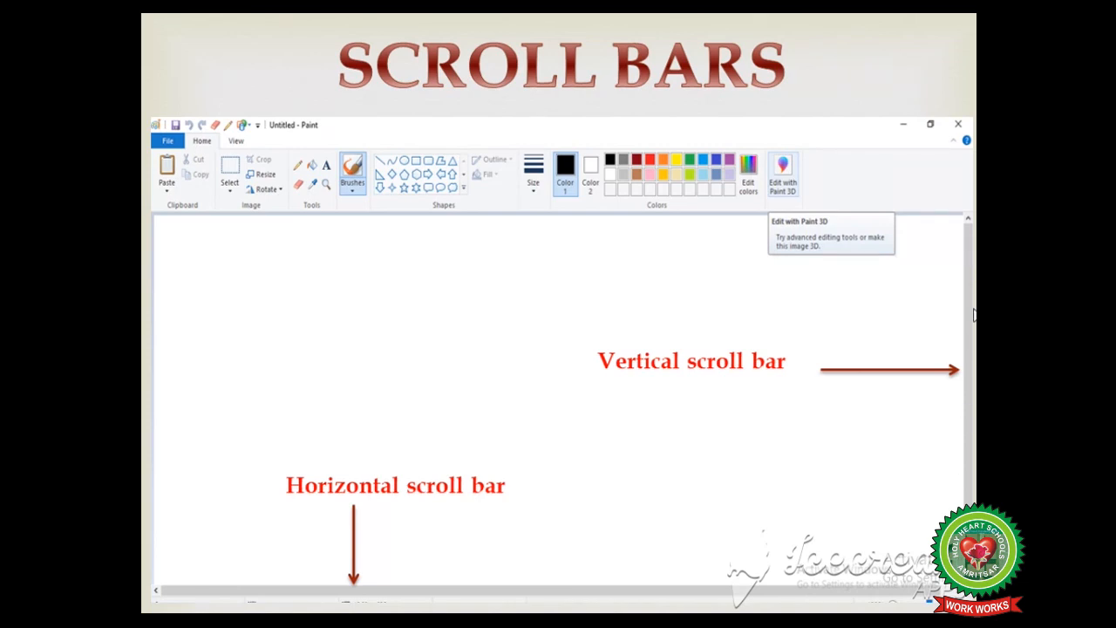
{"action": "mouse_move", "coordinate": [967, 493]}
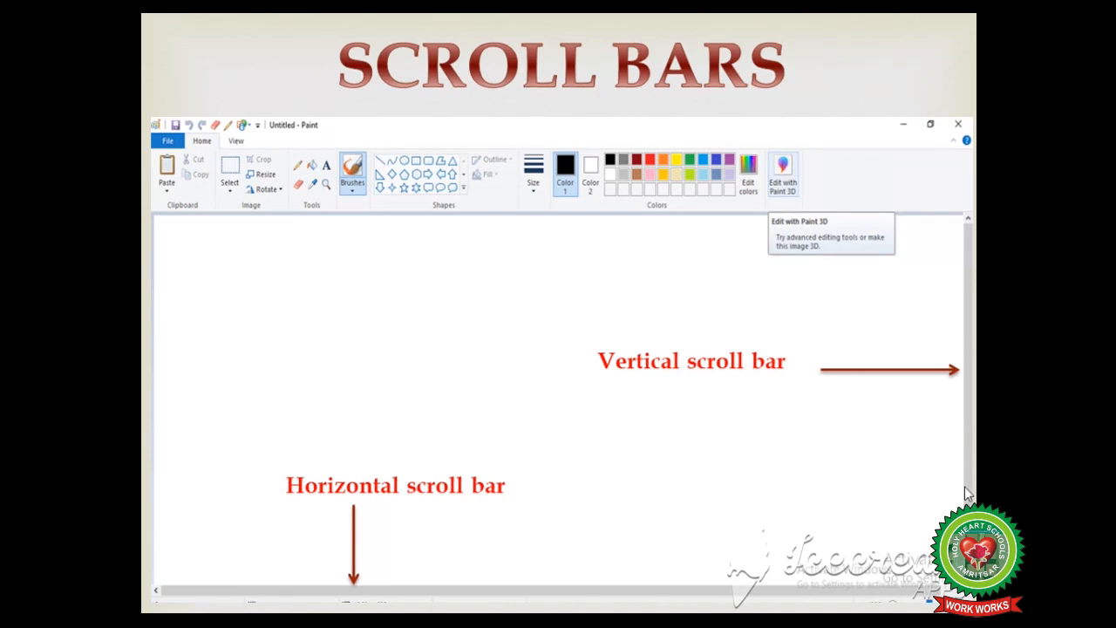
{"action": "mouse_move", "coordinate": [644, 403]}
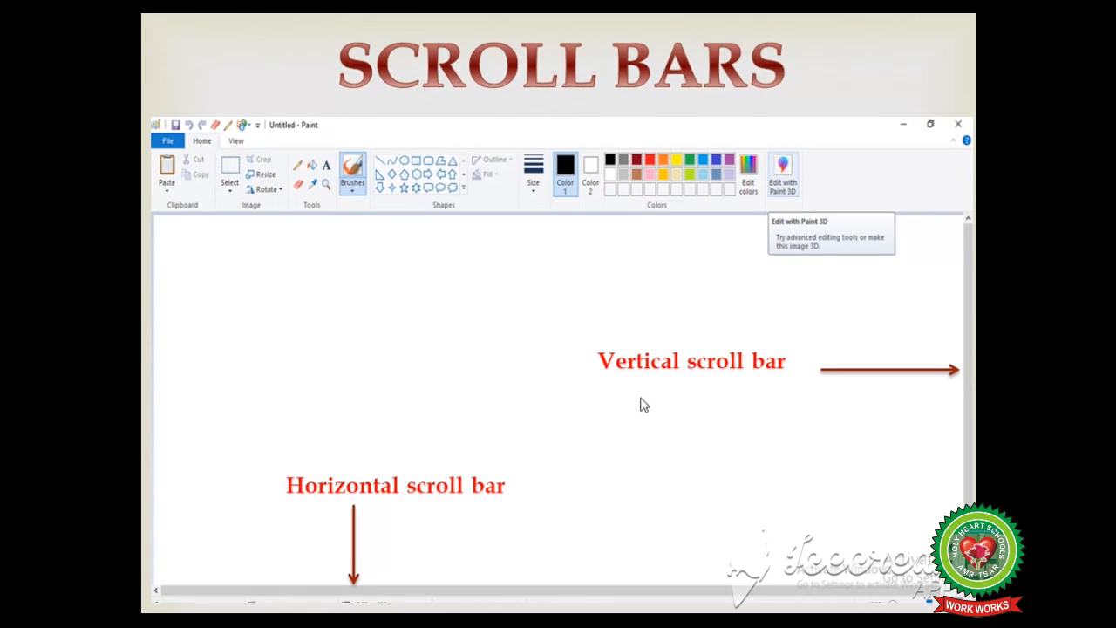
{"action": "mouse_move", "coordinate": [774, 379]}
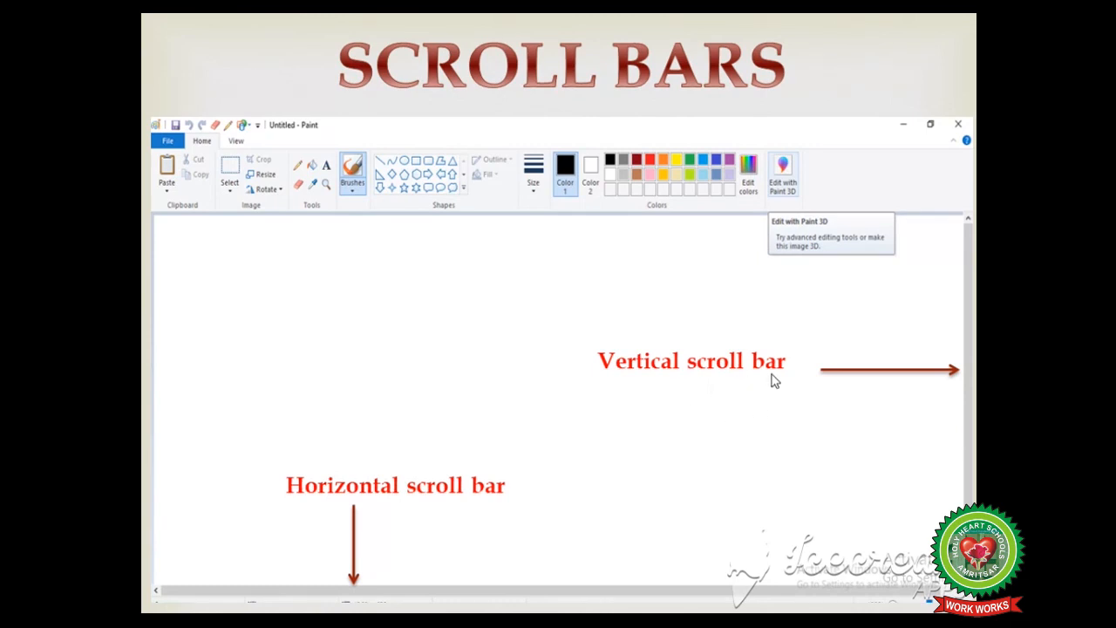
{"action": "mouse_move", "coordinate": [354, 598]}
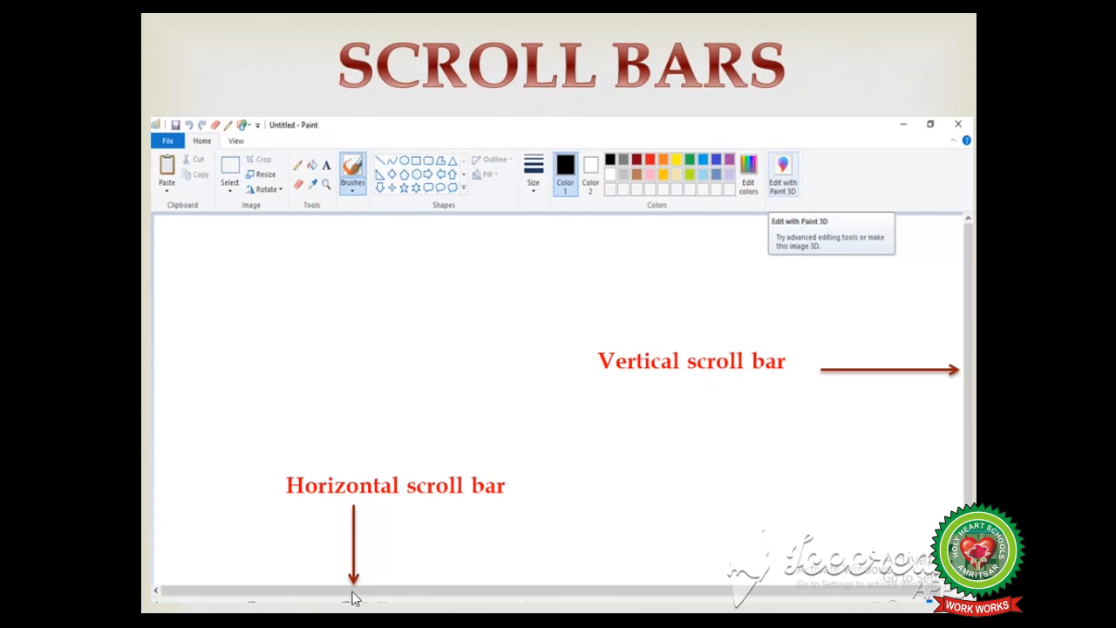
{"action": "mouse_move", "coordinate": [508, 594]}
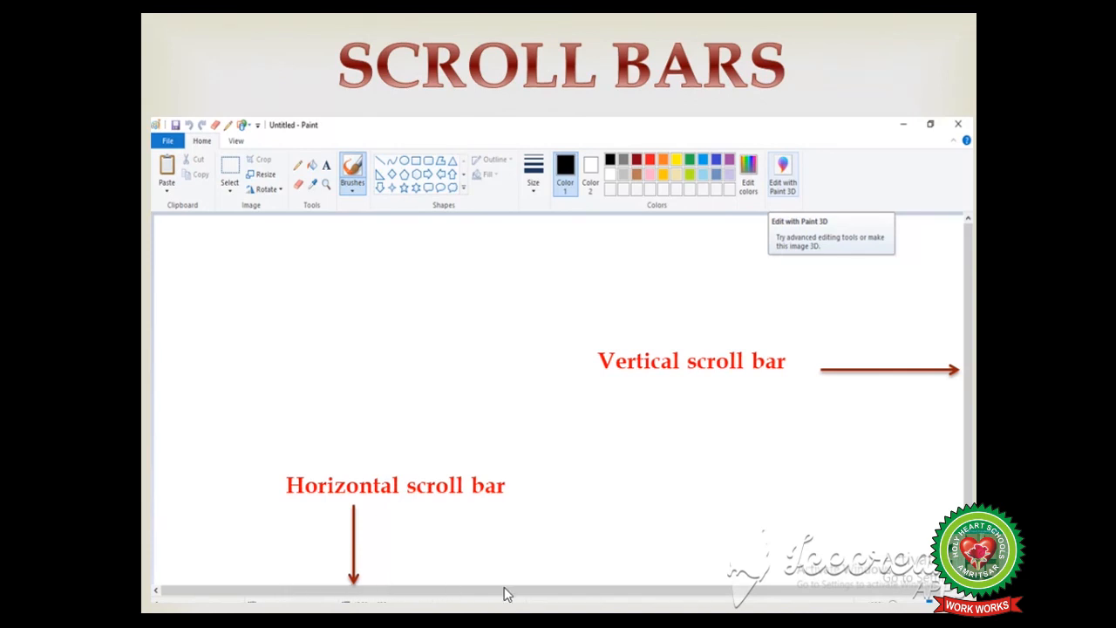
{"action": "mouse_move", "coordinate": [490, 607]}
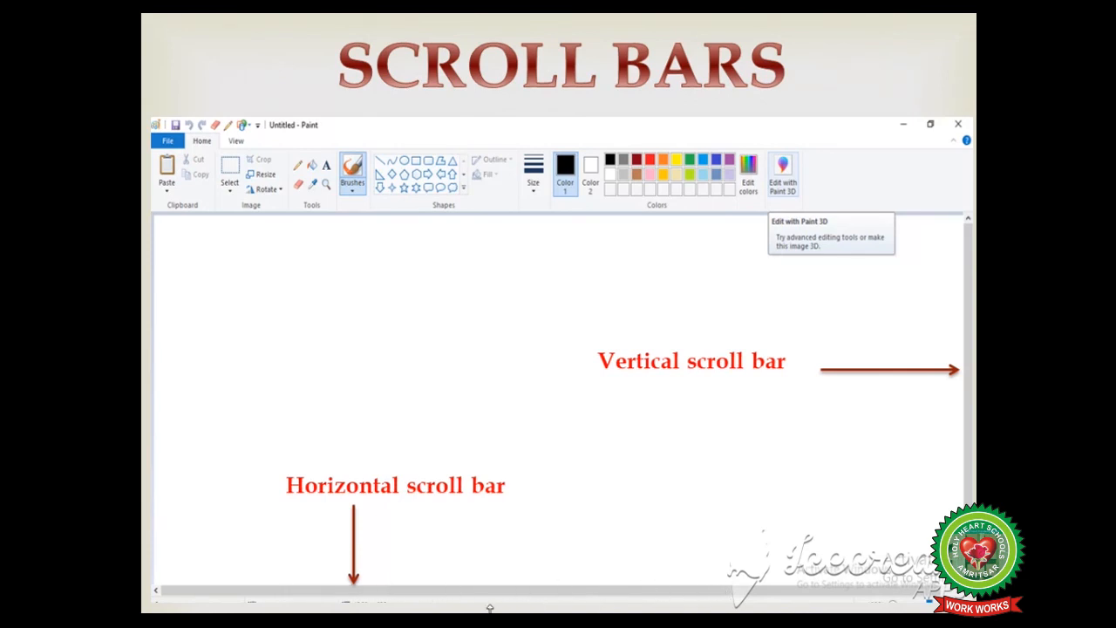
{"action": "mouse_move", "coordinate": [508, 589]}
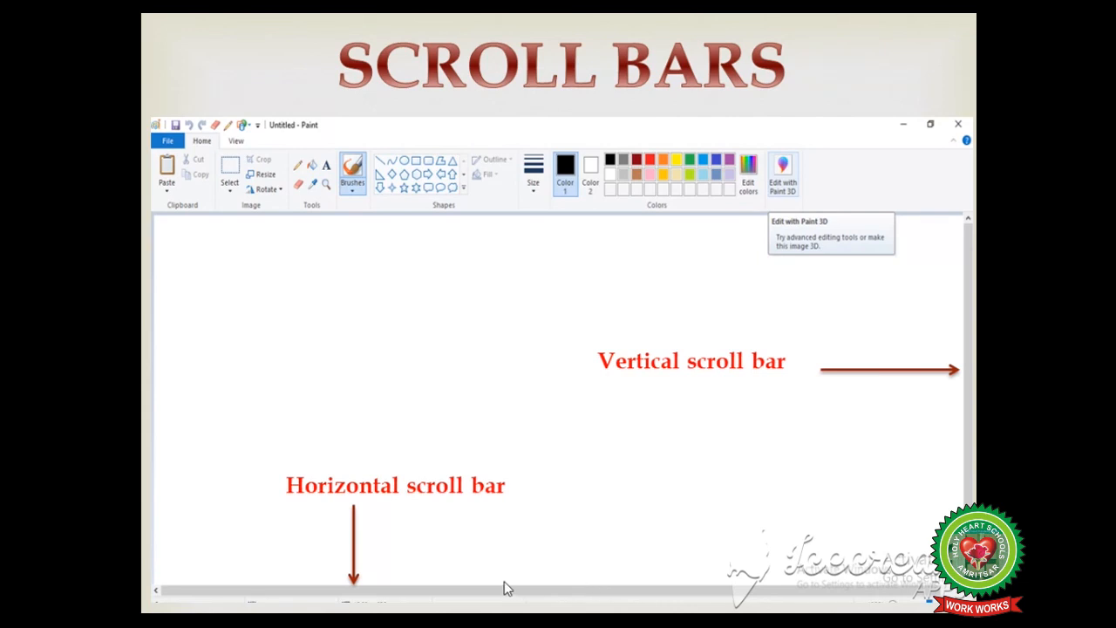
{"action": "mouse_move", "coordinate": [453, 509]}
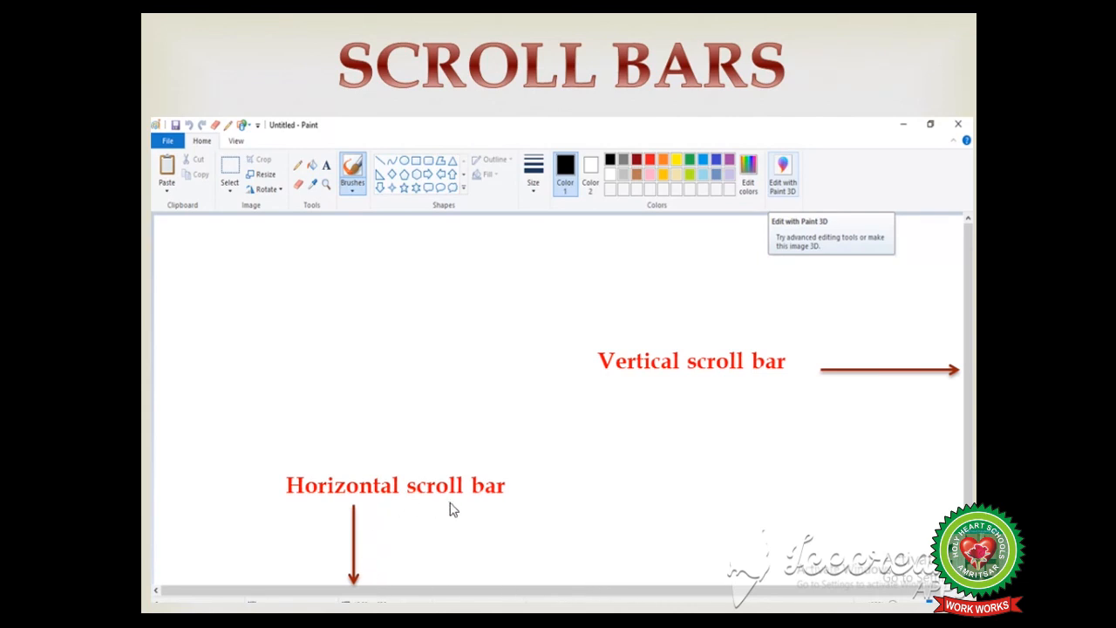
{"action": "mouse_move", "coordinate": [476, 512]}
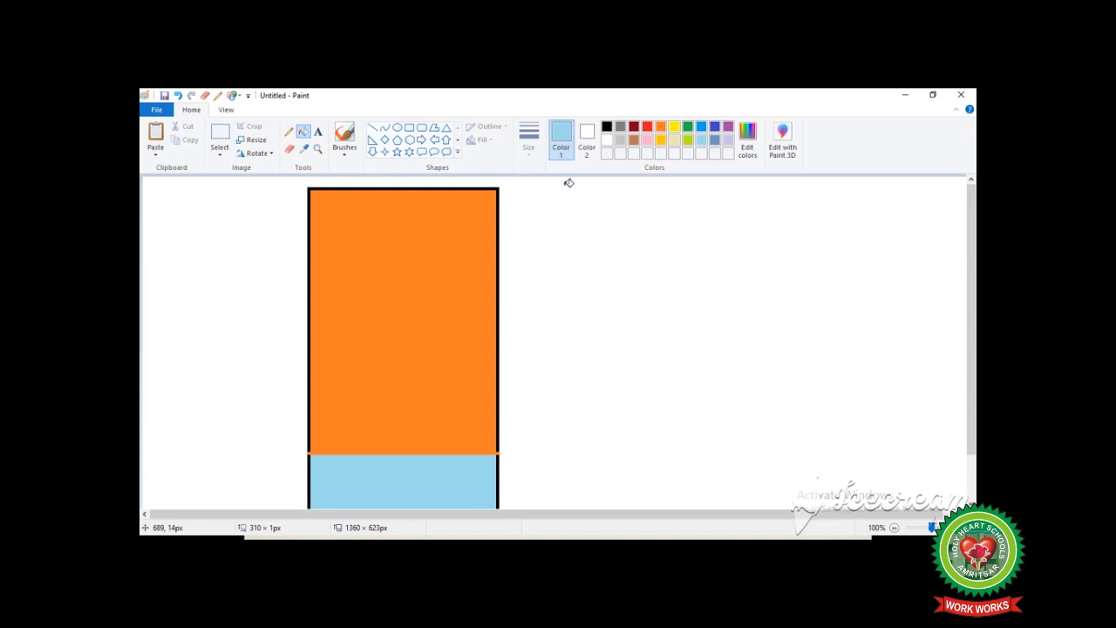
{"action": "mouse_move", "coordinate": [378, 464]}
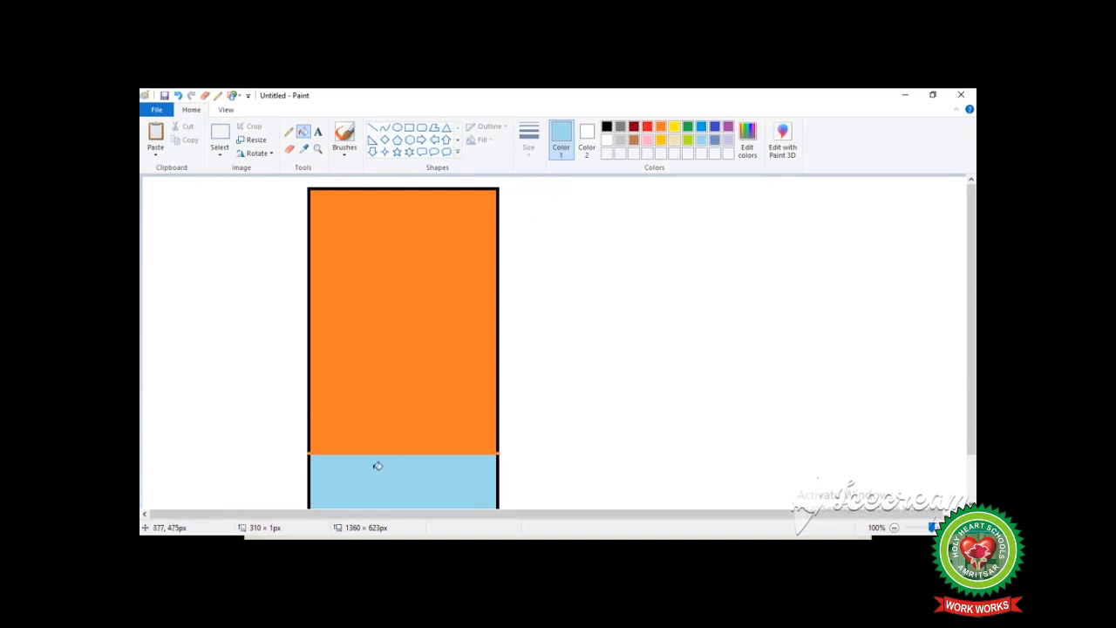
{"action": "mouse_move", "coordinate": [431, 468]}
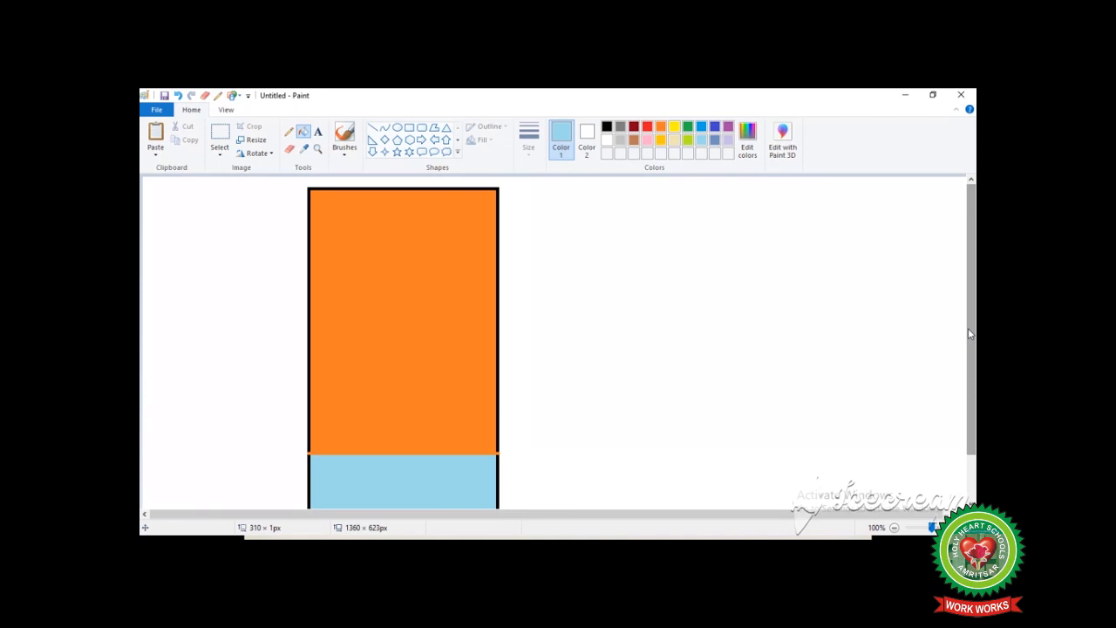
{"action": "scroll", "scroll_direction": "down", "scroll_amount": 3}
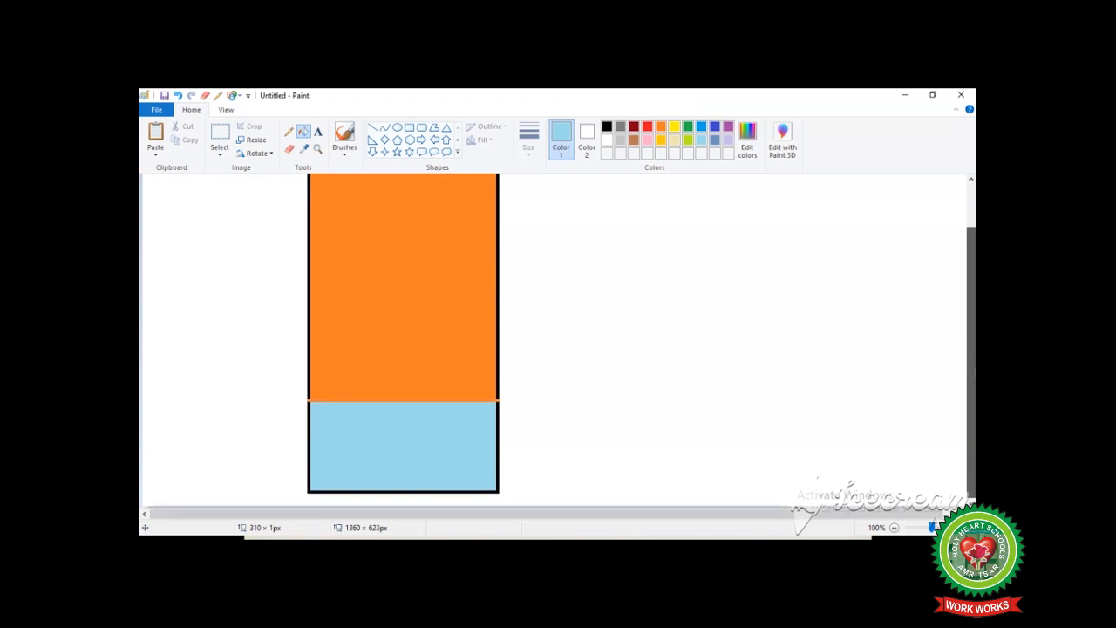
{"action": "scroll", "scroll_direction": "down", "scroll_amount": 3}
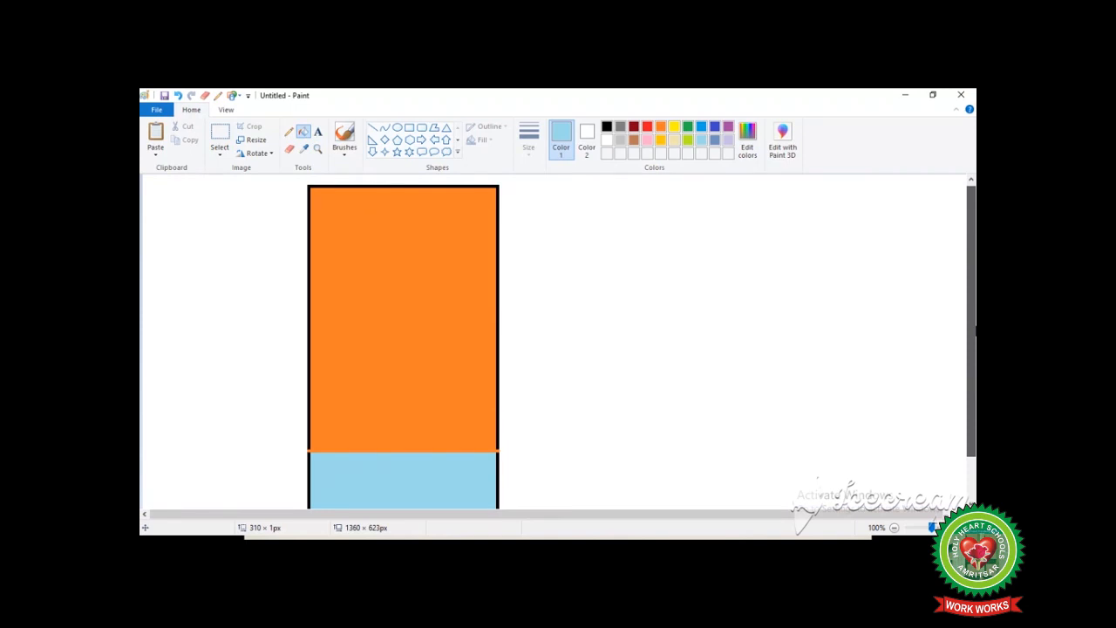
{"action": "scroll", "scroll_direction": "down", "scroll_amount": 3}
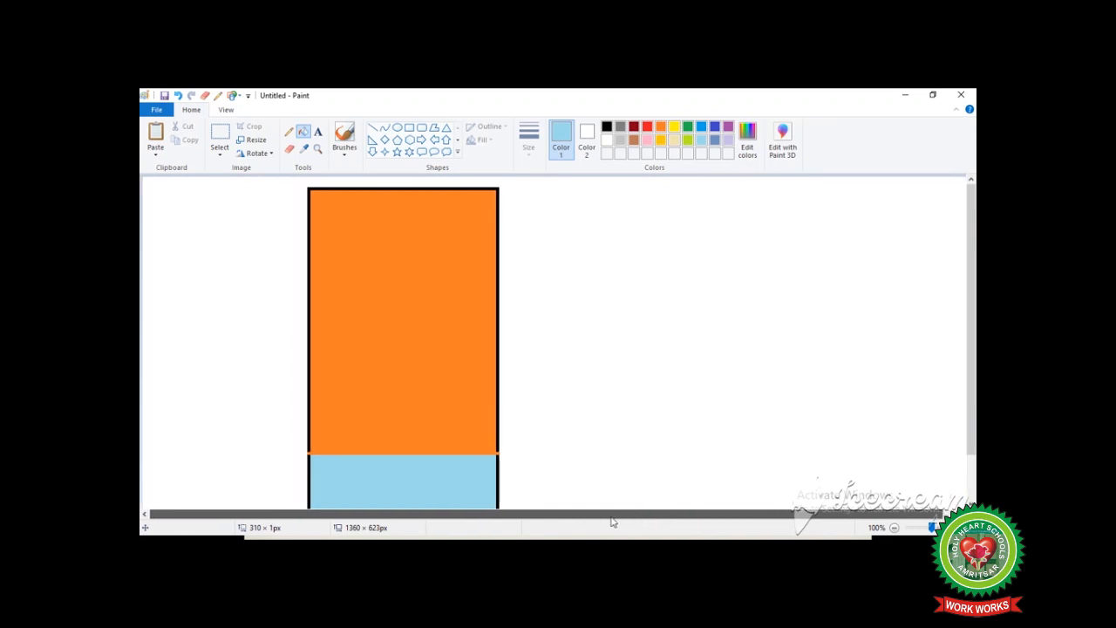
{"action": "mouse_move", "coordinate": [565, 384]}
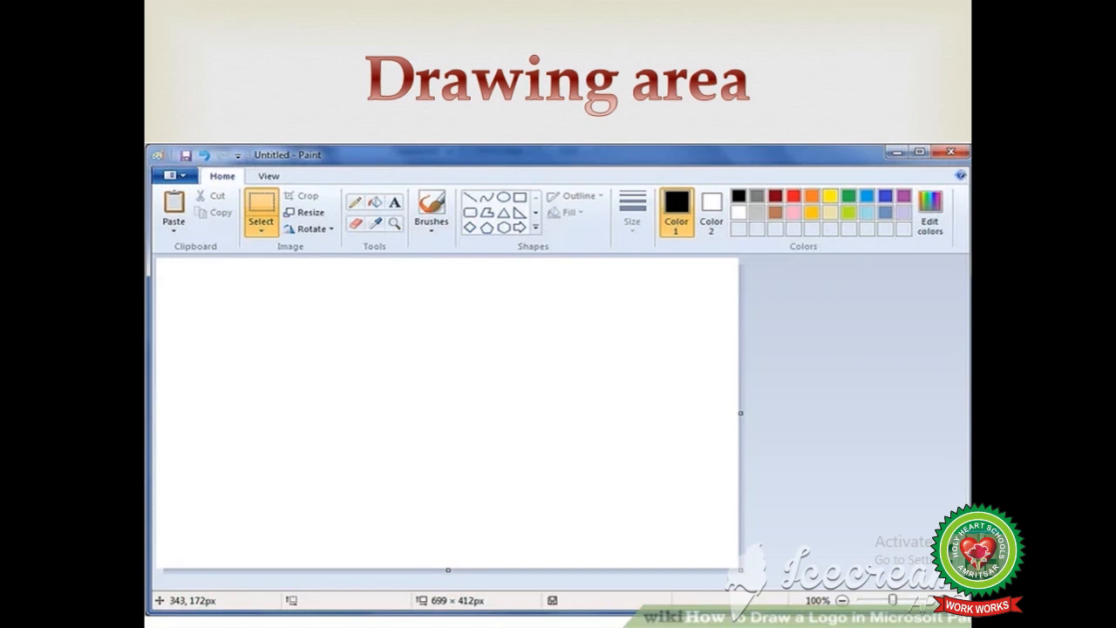
{"action": "mouse_move", "coordinate": [519, 389]}
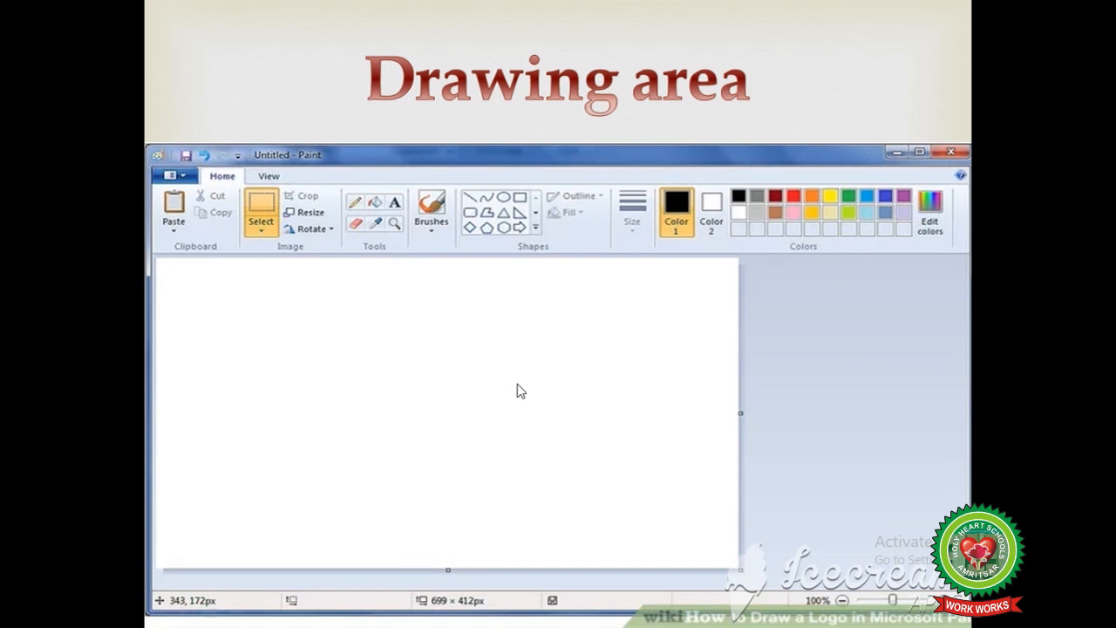
{"action": "mouse_move", "coordinate": [305, 536]}
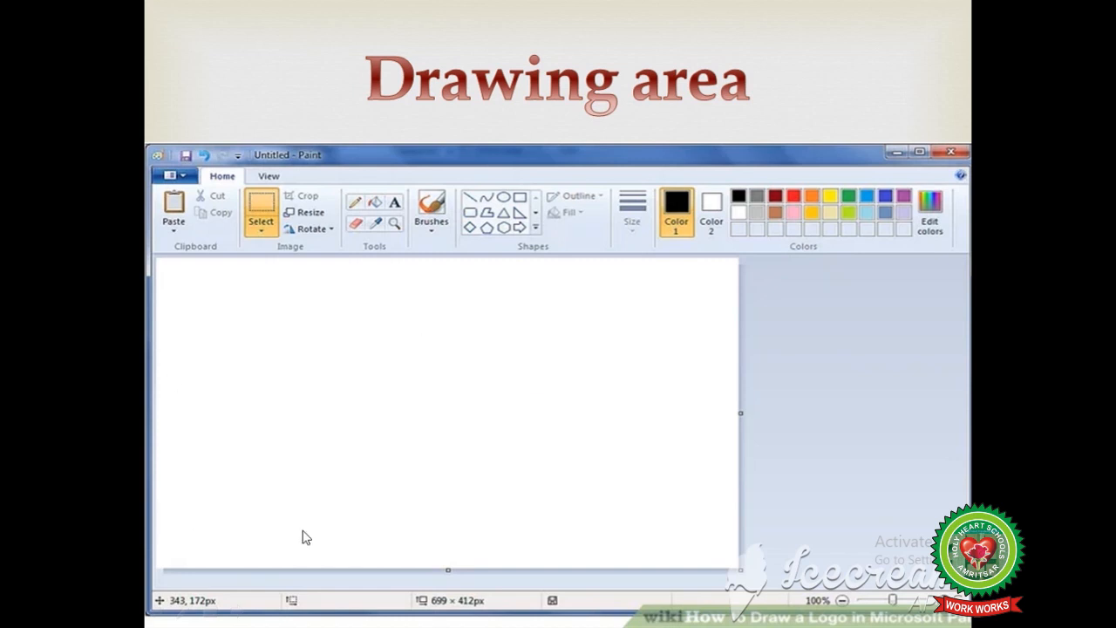
{"action": "mouse_move", "coordinate": [369, 314]}
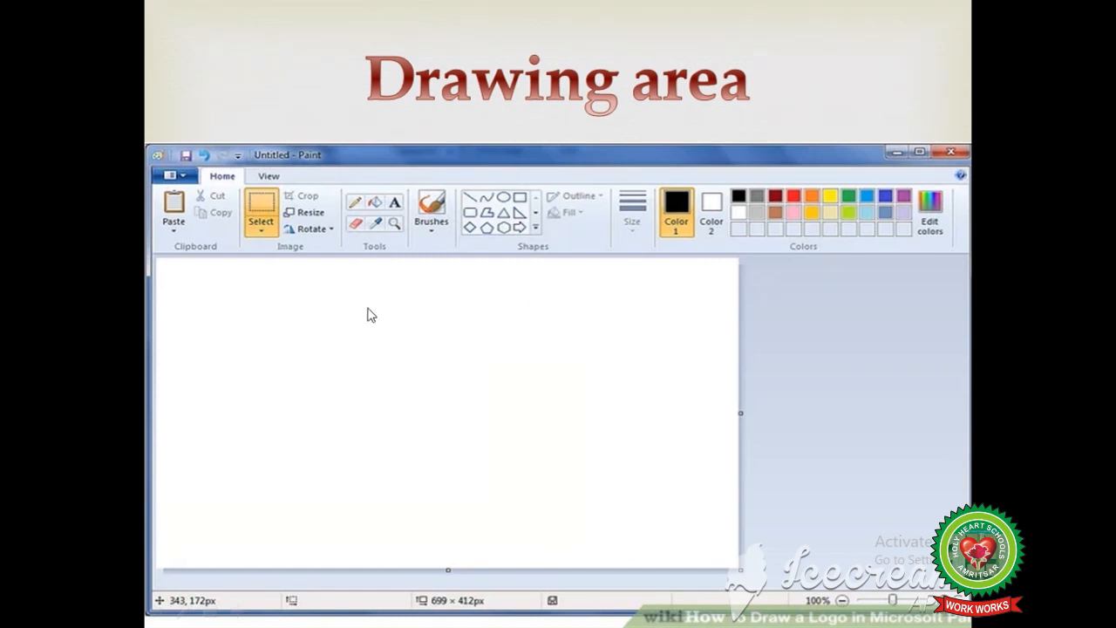
{"action": "mouse_move", "coordinate": [210, 423]}
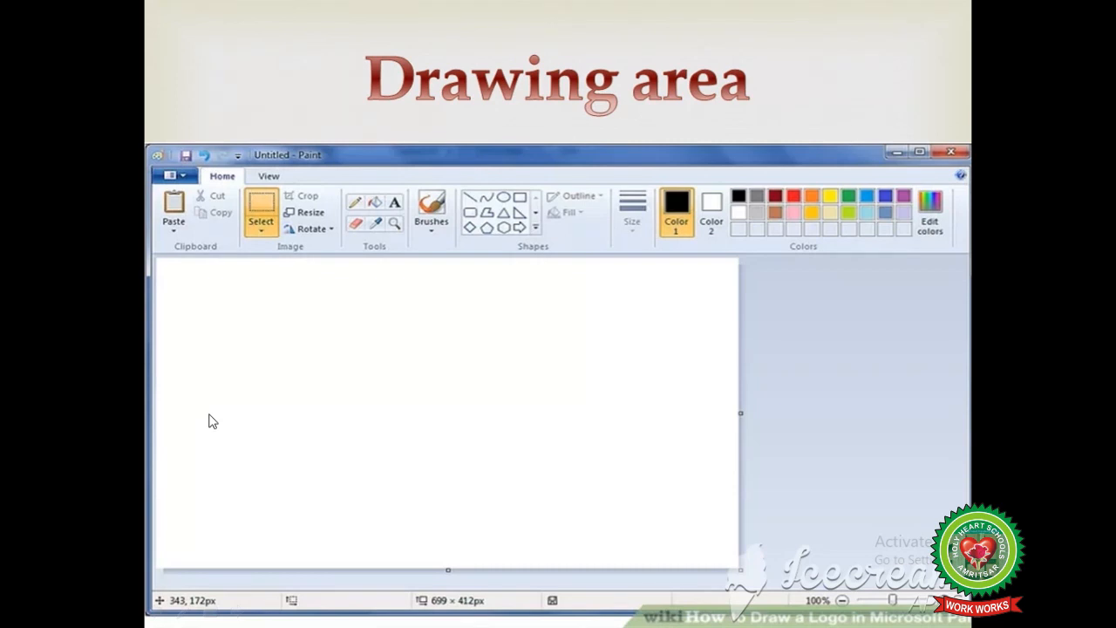
{"action": "mouse_move", "coordinate": [267, 391]}
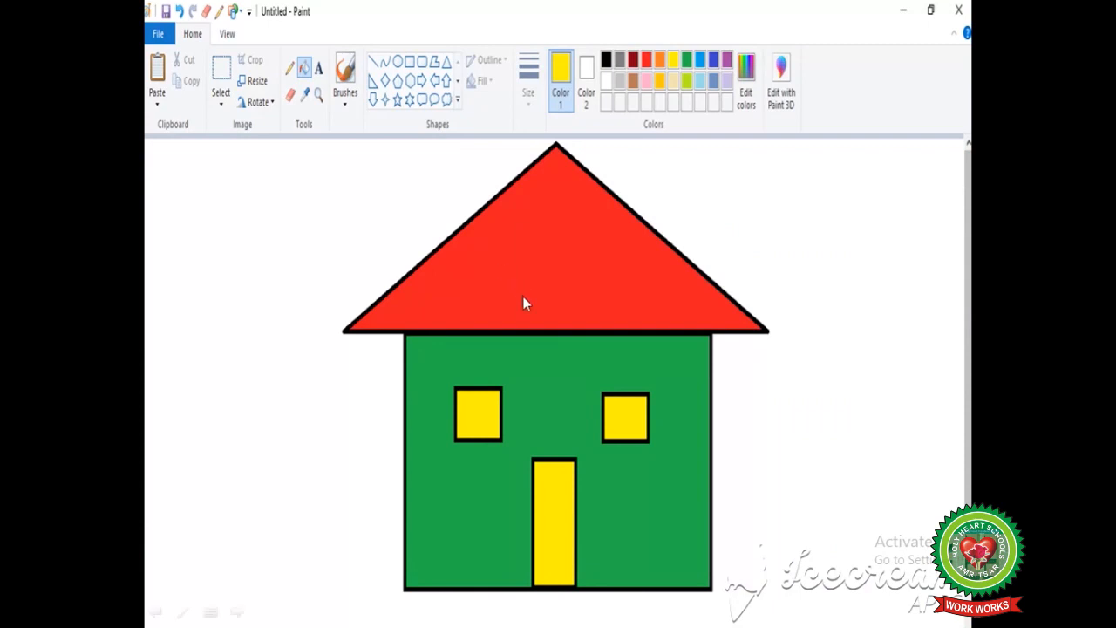
{"action": "mouse_move", "coordinate": [659, 382]}
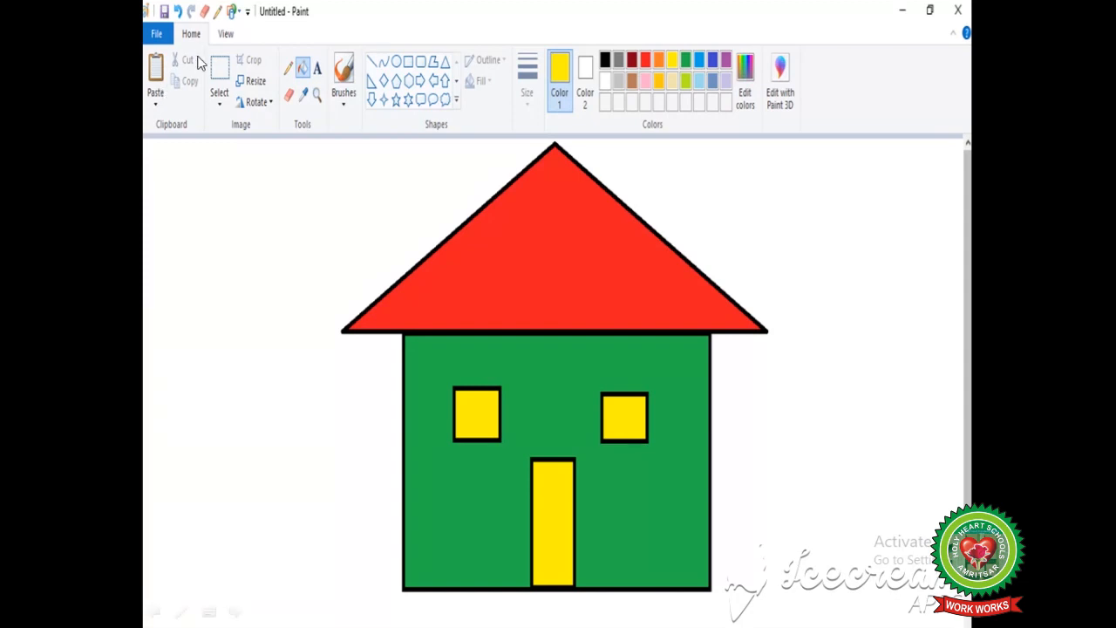
{"action": "mouse_move", "coordinate": [199, 47]}
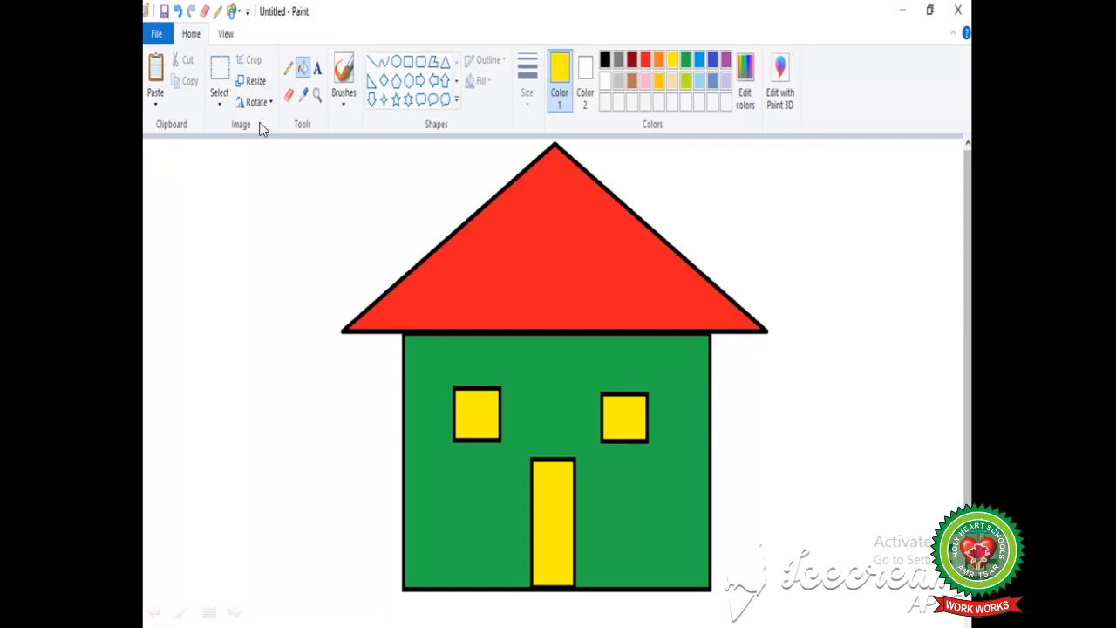
{"action": "mouse_move", "coordinate": [294, 133]}
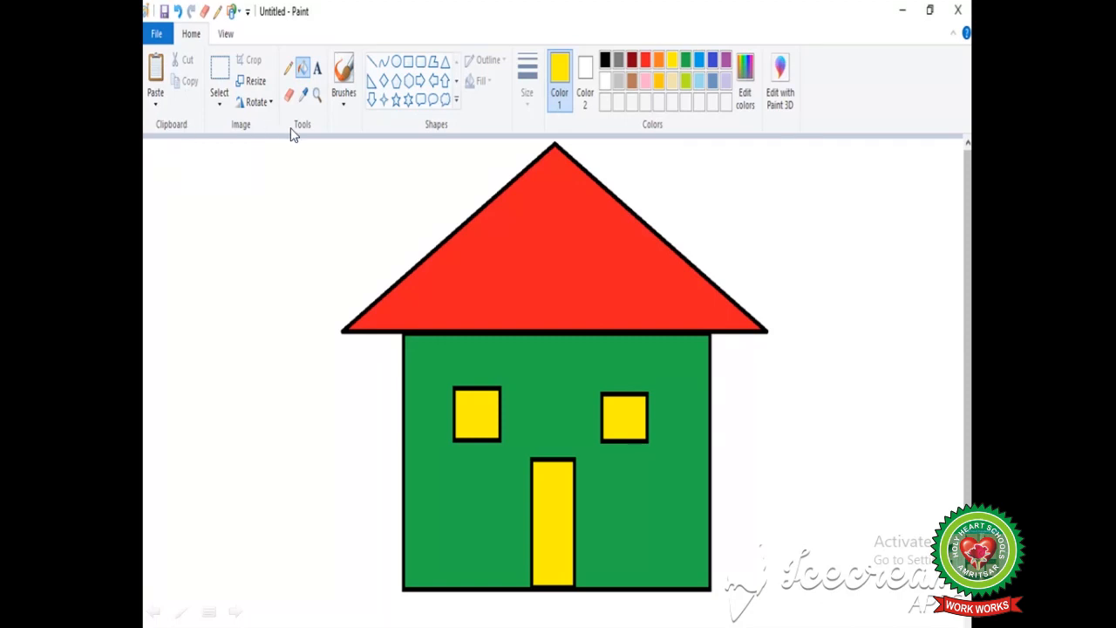
{"action": "mouse_move", "coordinate": [314, 137]}
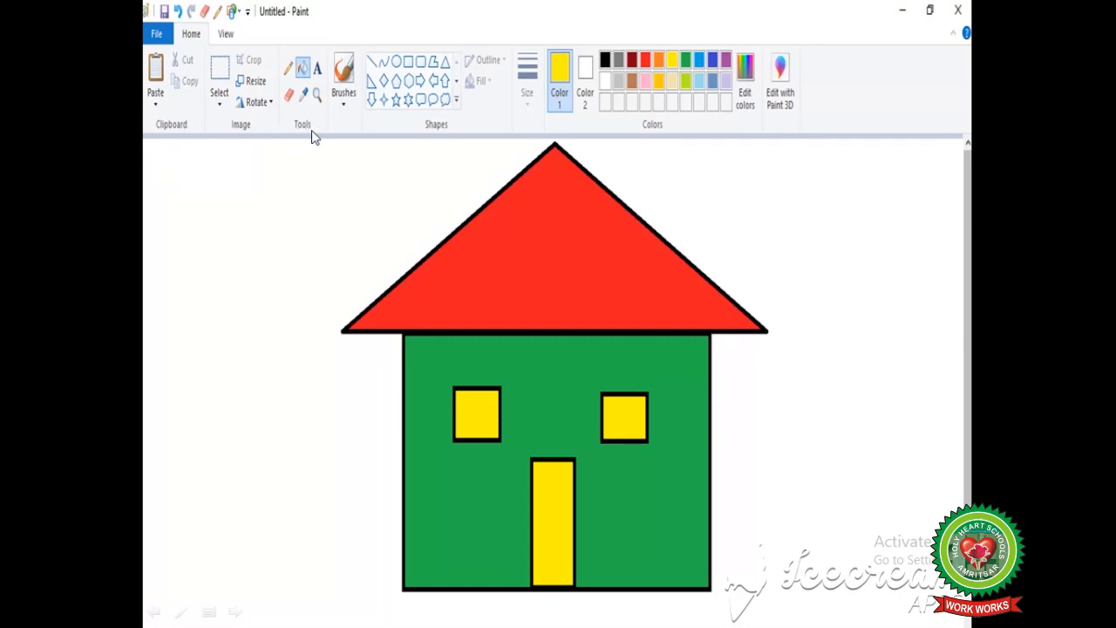
{"action": "mouse_move", "coordinate": [447, 132]}
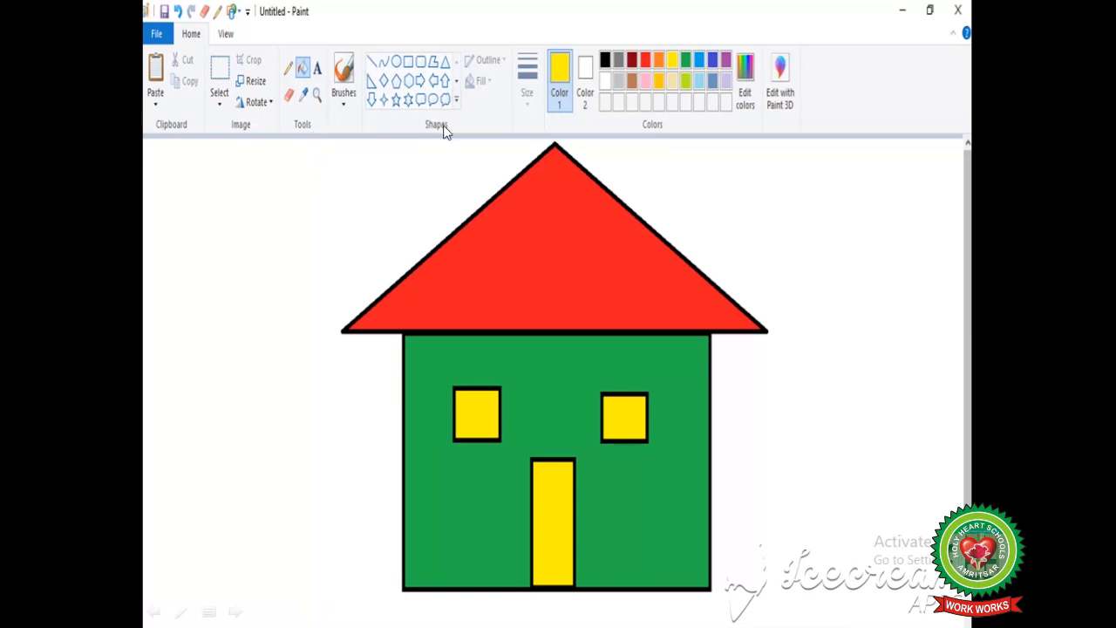
{"action": "mouse_move", "coordinate": [642, 137]}
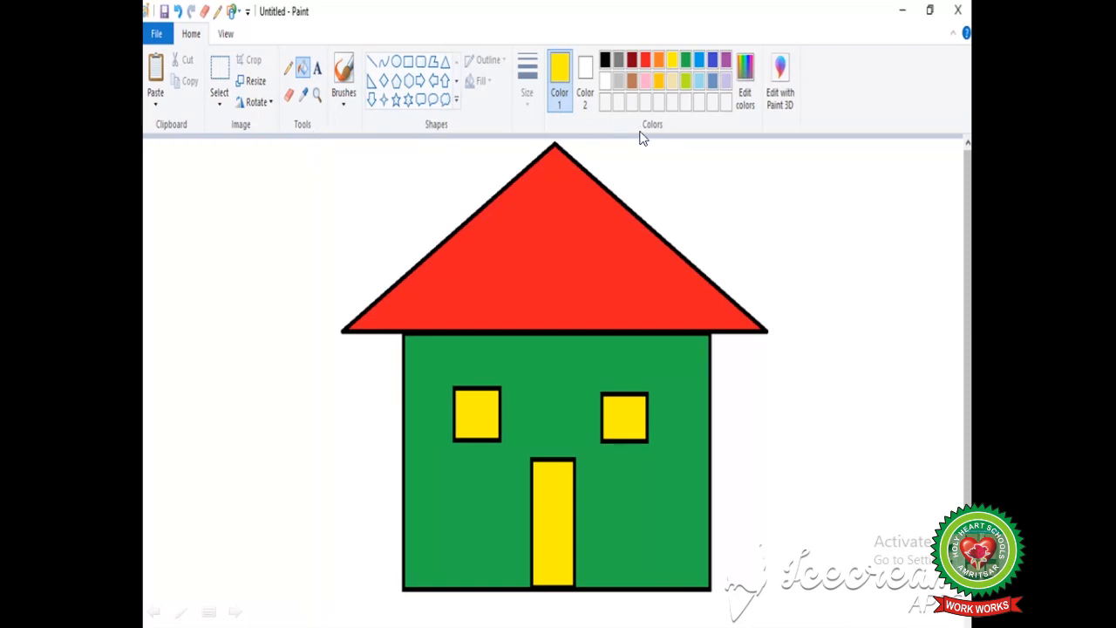
{"action": "mouse_move", "coordinate": [612, 141]}
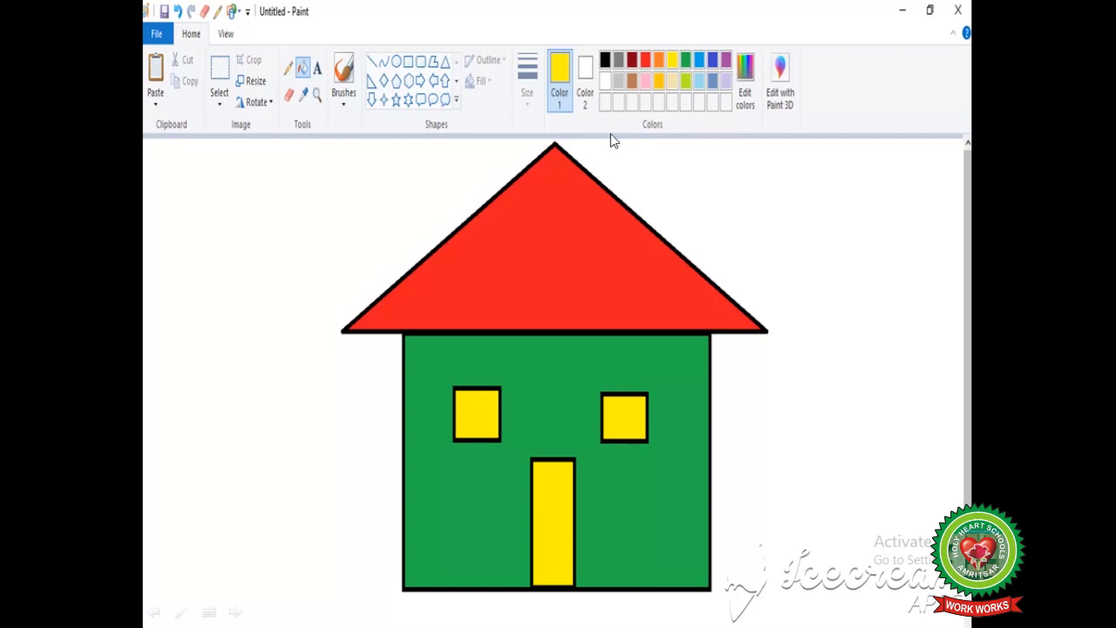
{"action": "mouse_move", "coordinate": [471, 290]}
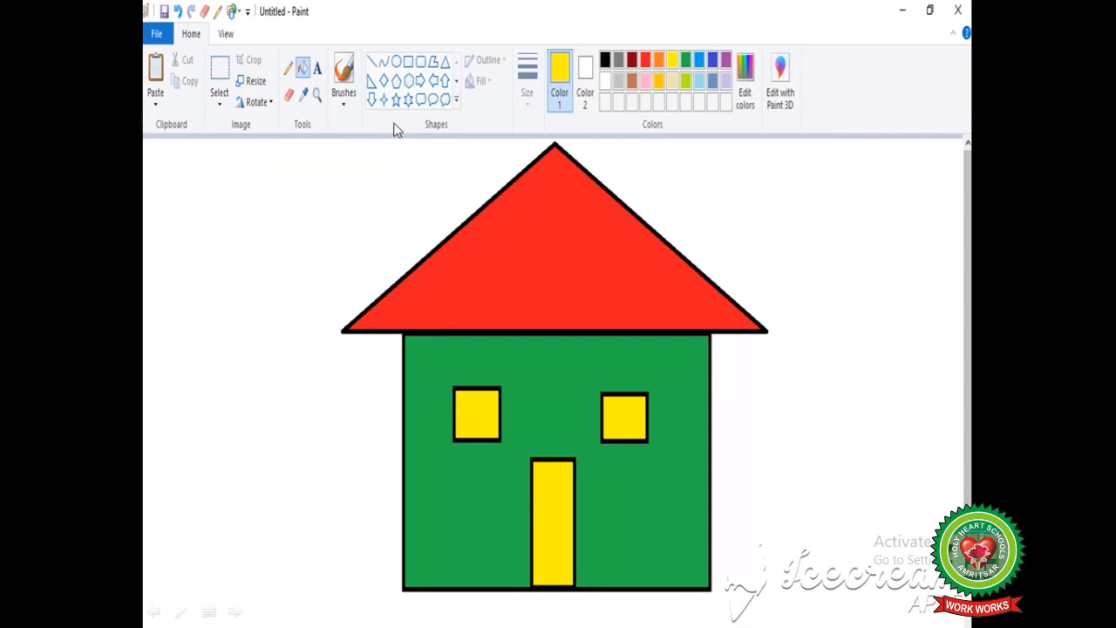
{"action": "mouse_move", "coordinate": [320, 136]}
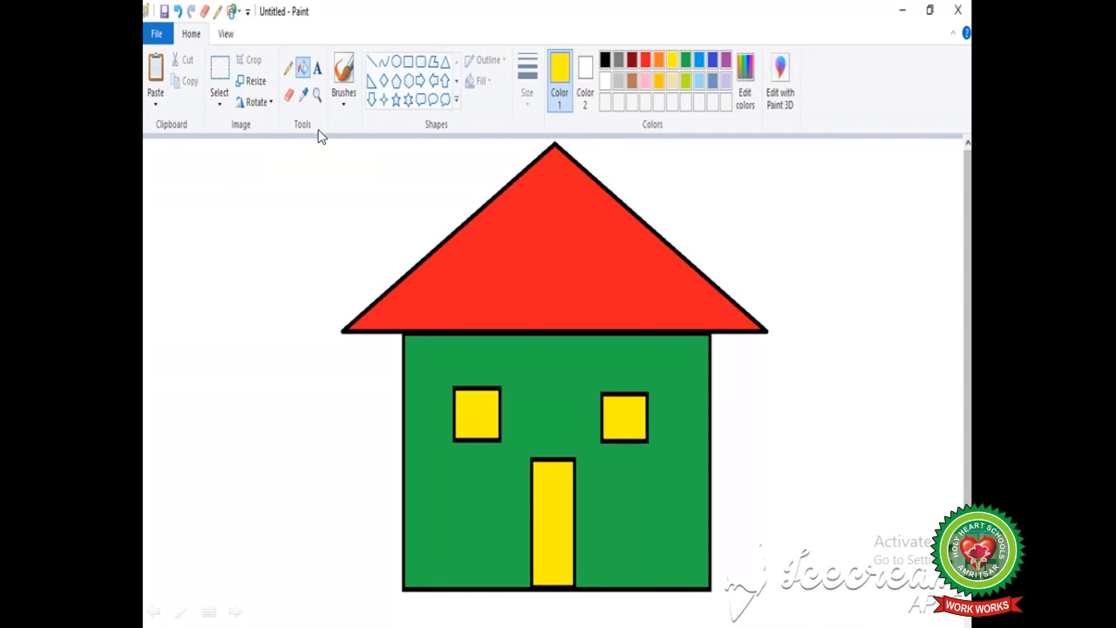